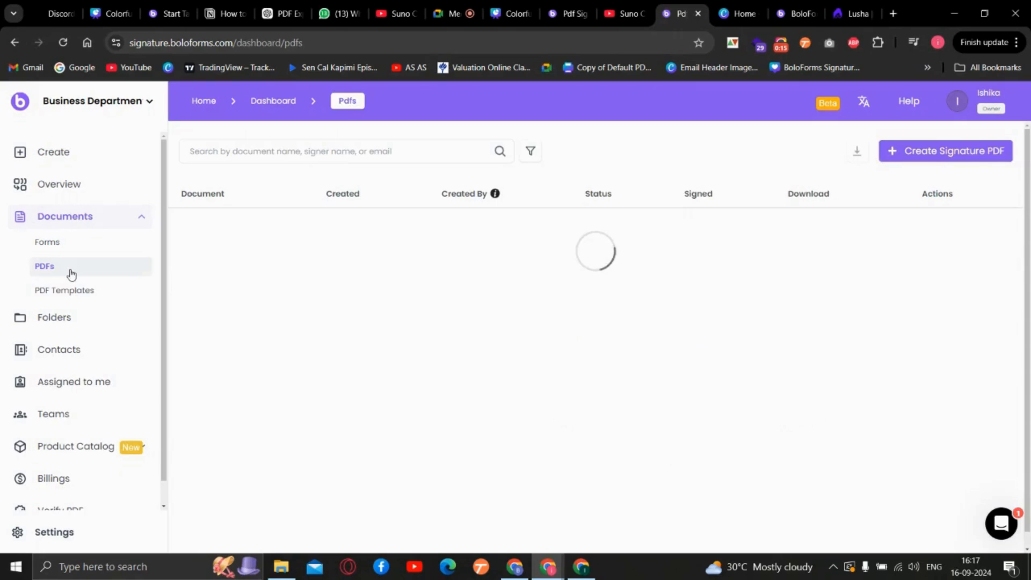
Step: Create a new signature PDF and attach Sample.pdf from the sample PDFs
left_click(945, 151)
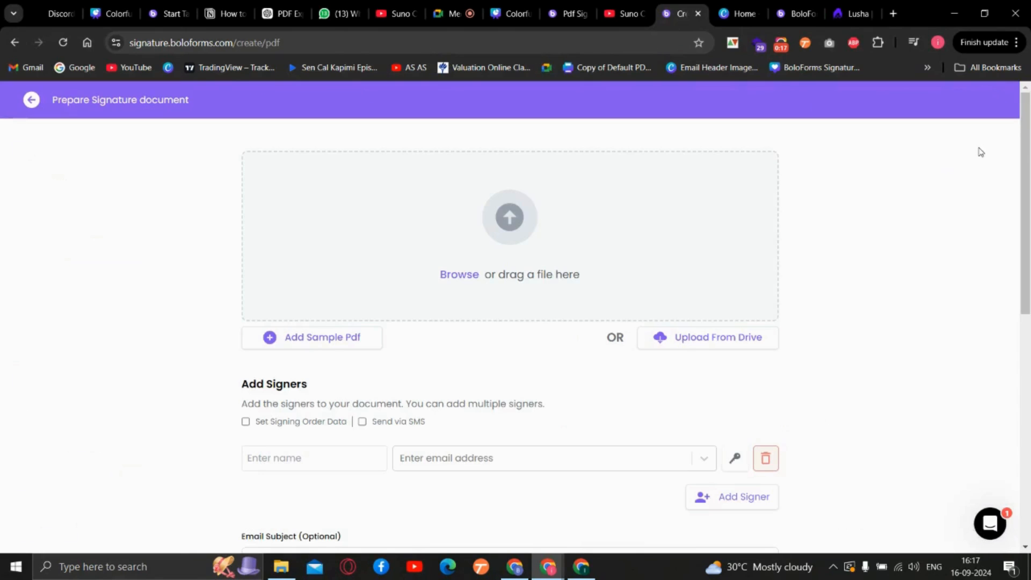
left_click(312, 338)
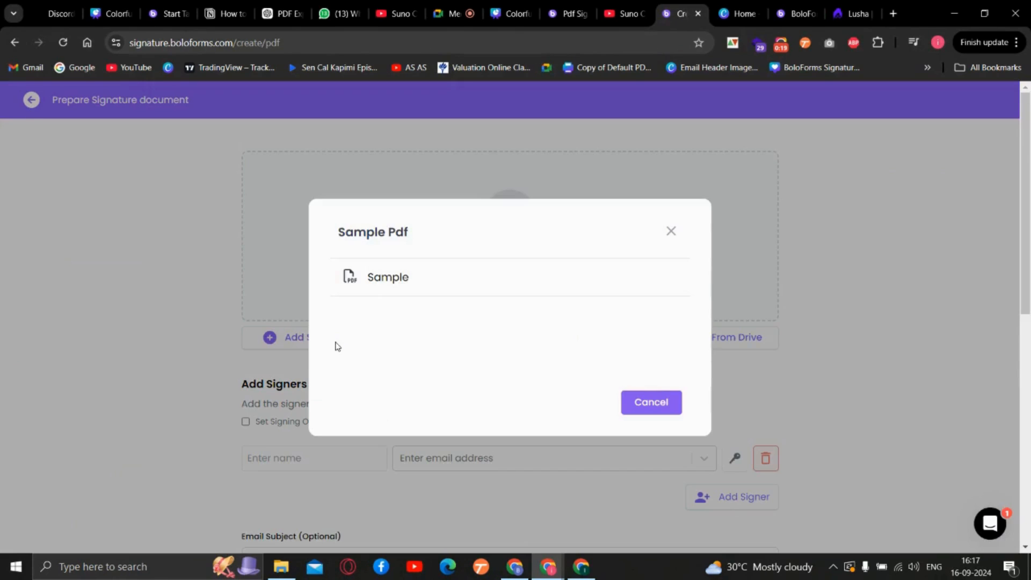
left_click(387, 276)
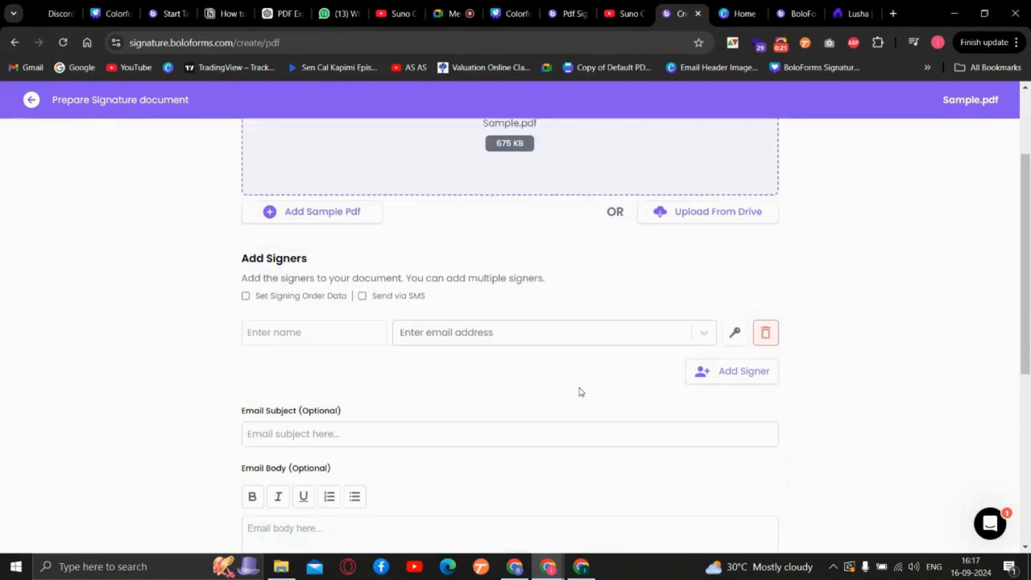
left_click(539, 332)
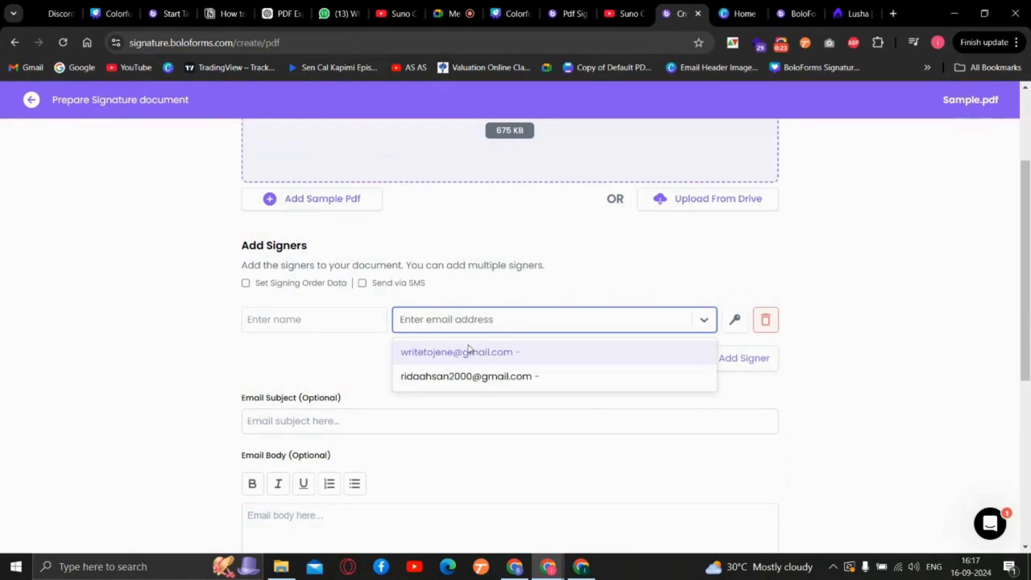
left_click(457, 352)
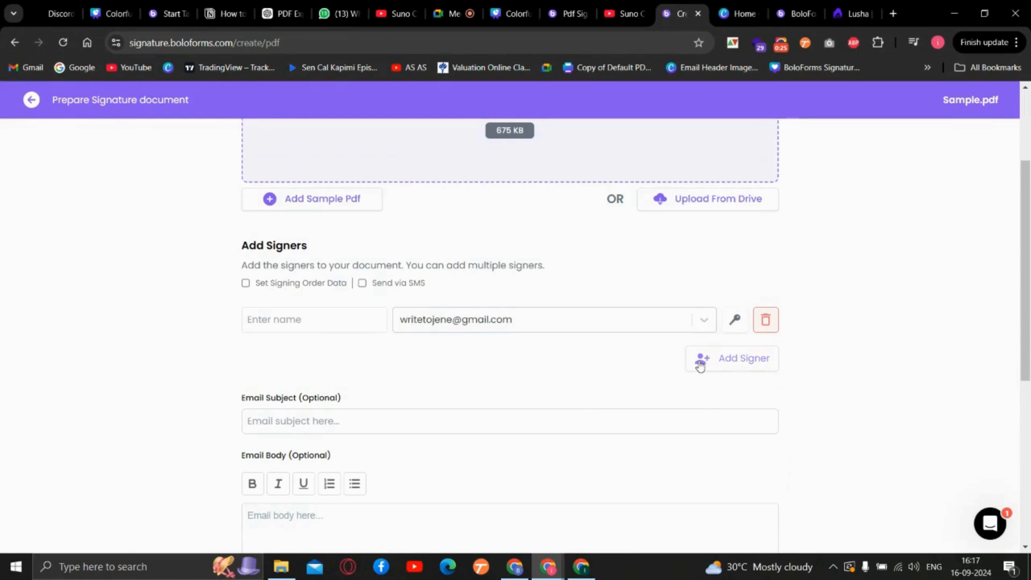
left_click(730, 358)
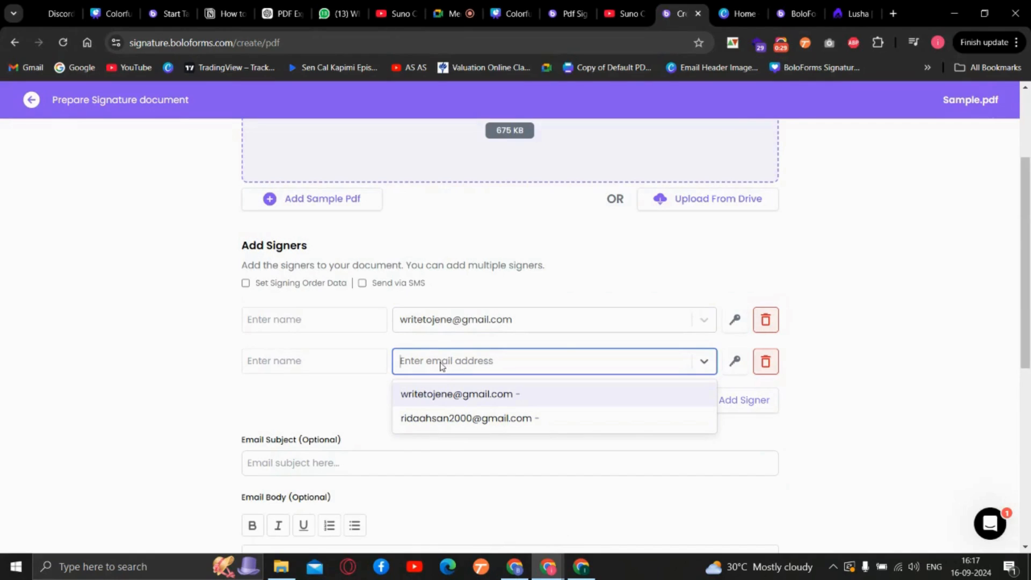
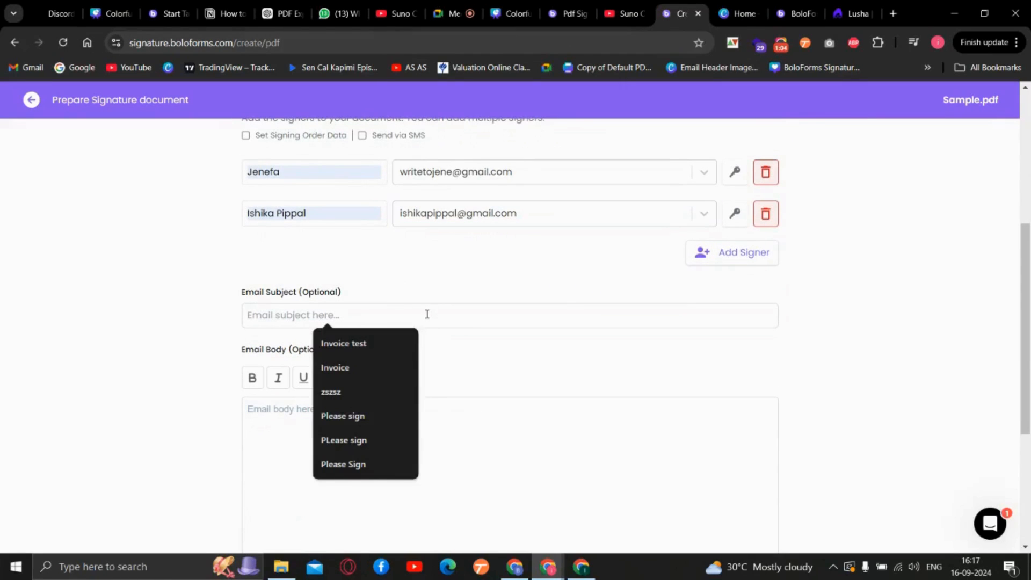
Step: Set the email subject 'Please sign' and message 'Your signature is required.'
left_click(342, 416)
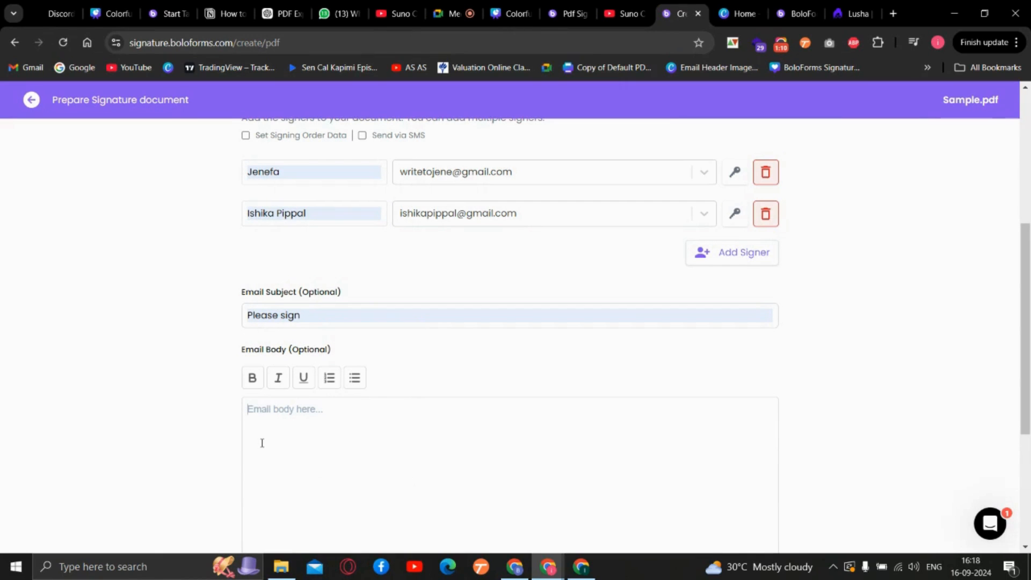
type("Your are")
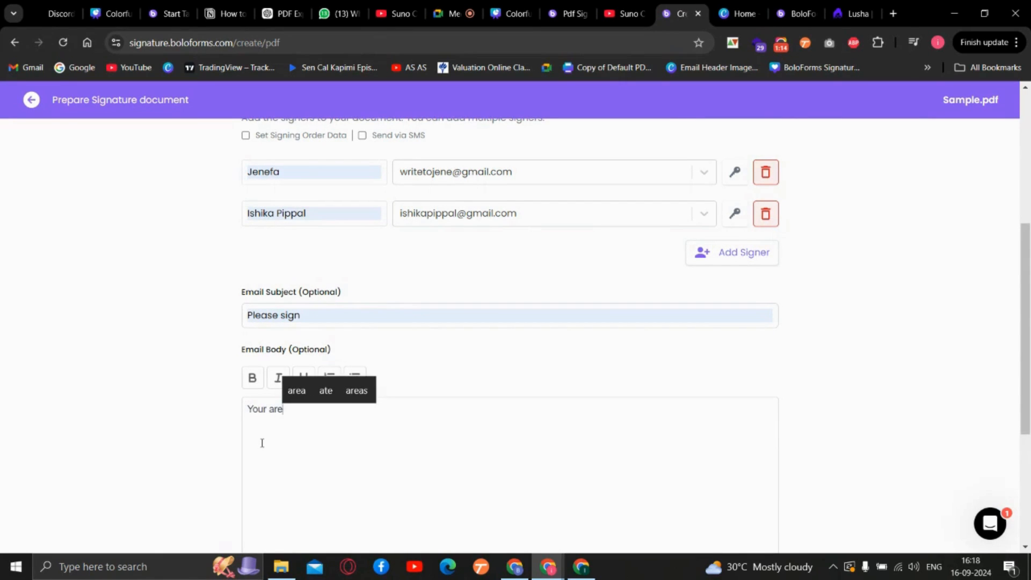
type("i")
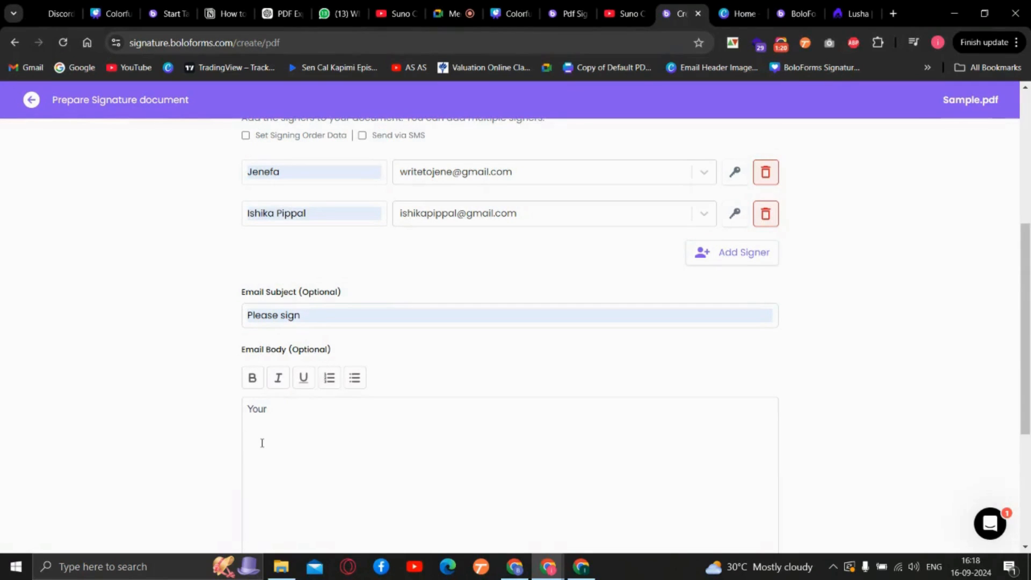
type("signature is r")
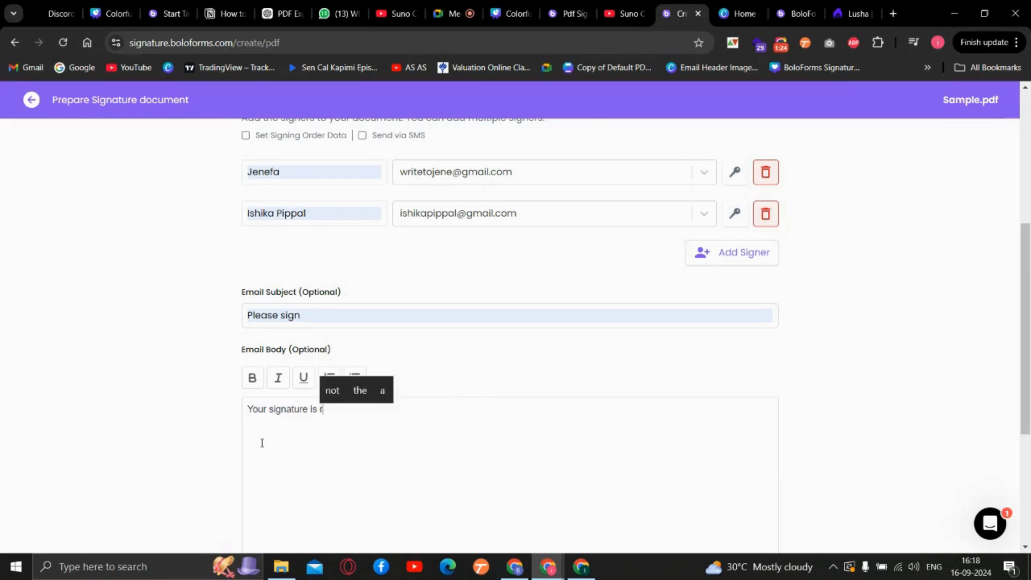
type("equired.")
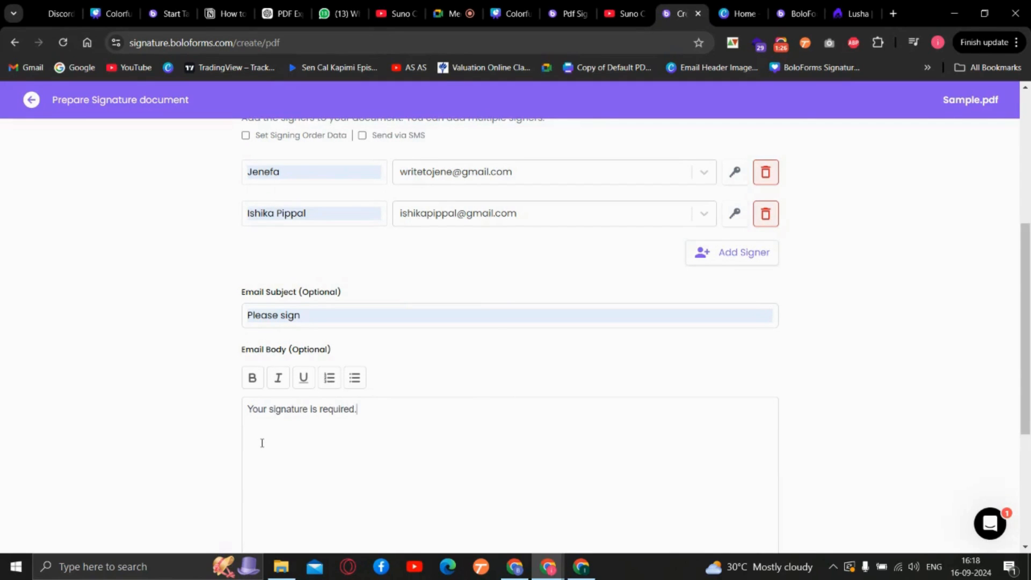
scroll("down", 3)
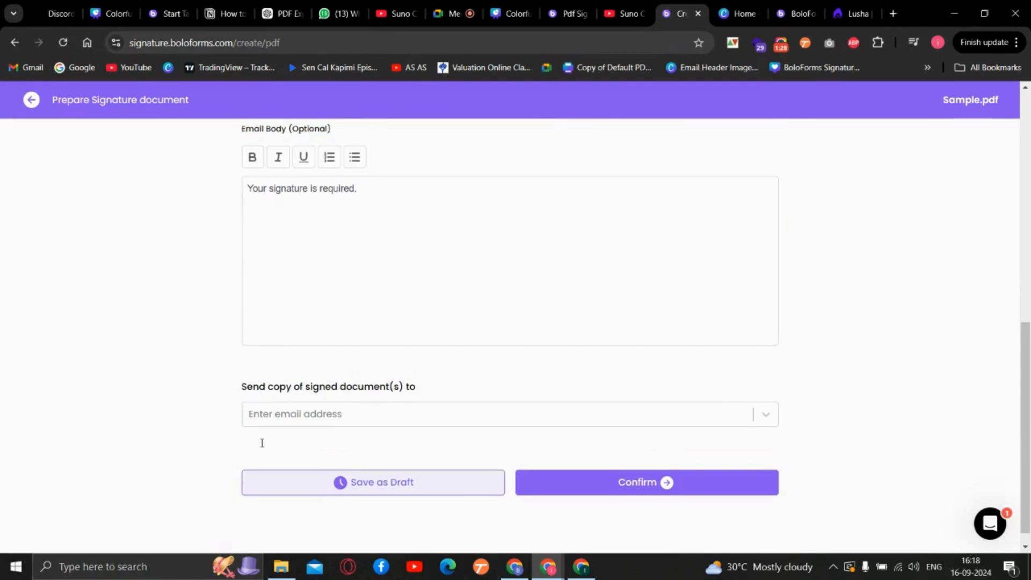
scroll("down", 3)
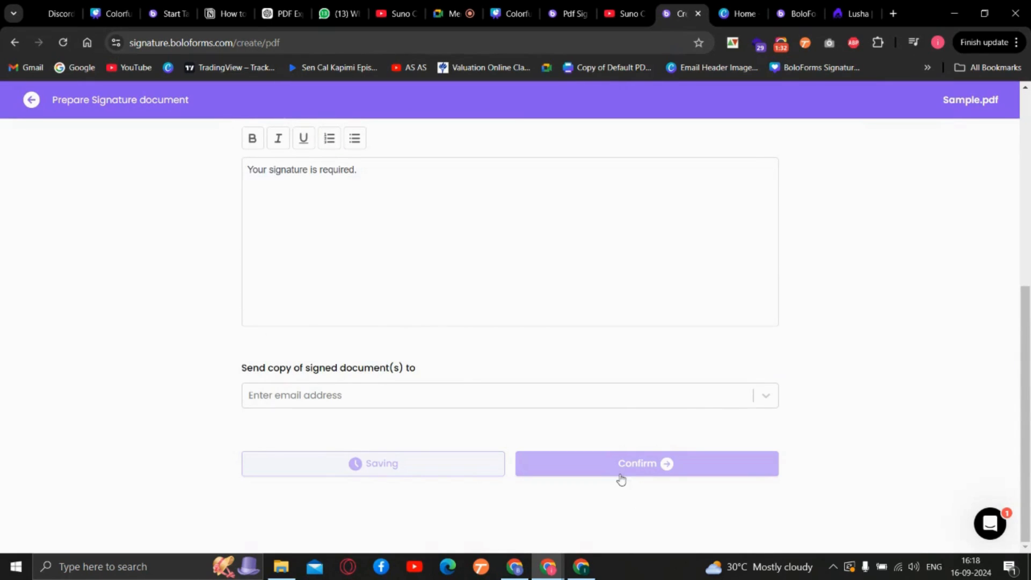
Step: Confirm the request and place Date, Text and Signature fields on page 4
left_click(645, 463)
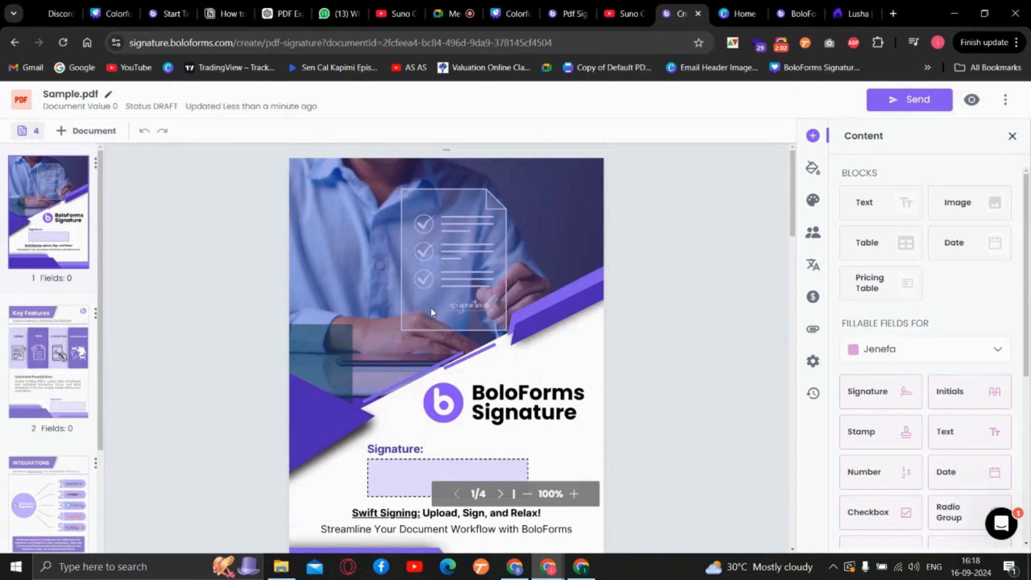
scroll("down", 3)
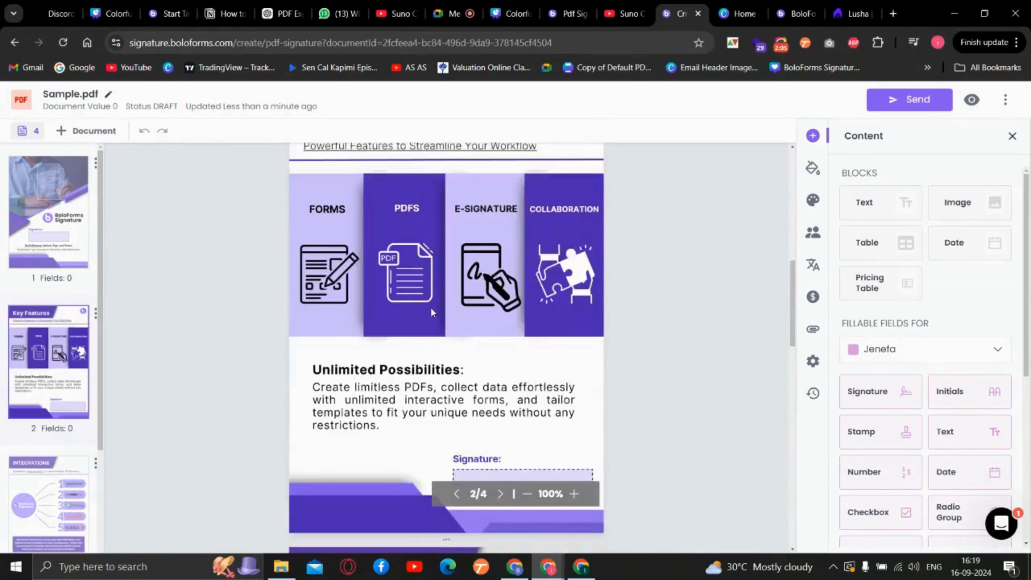
left_click(456, 493)
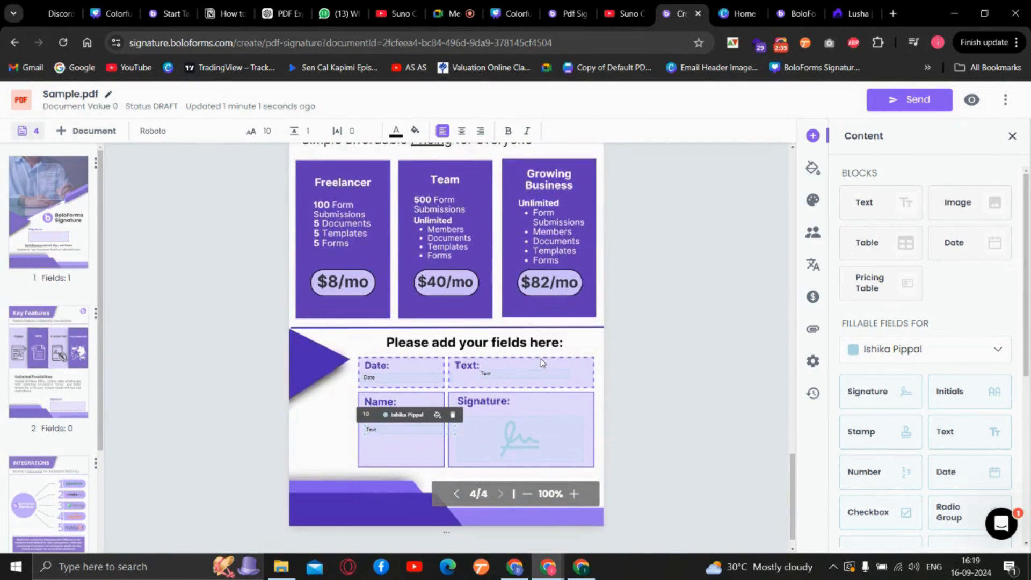
Step: Send Sample.pdf to both signers via email
left_click(909, 99)
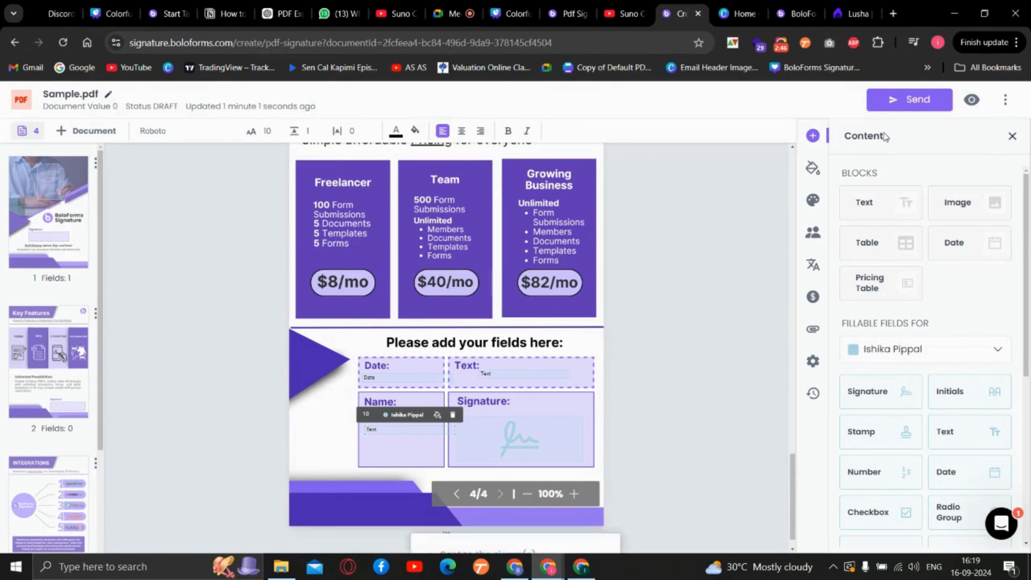
left_click(908, 99)
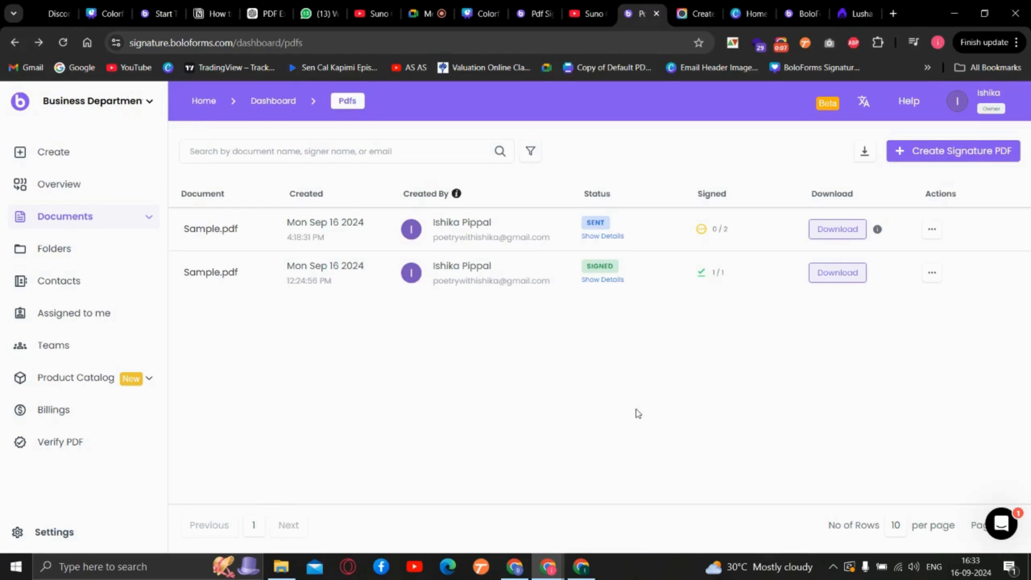
mouse_move(651, 235)
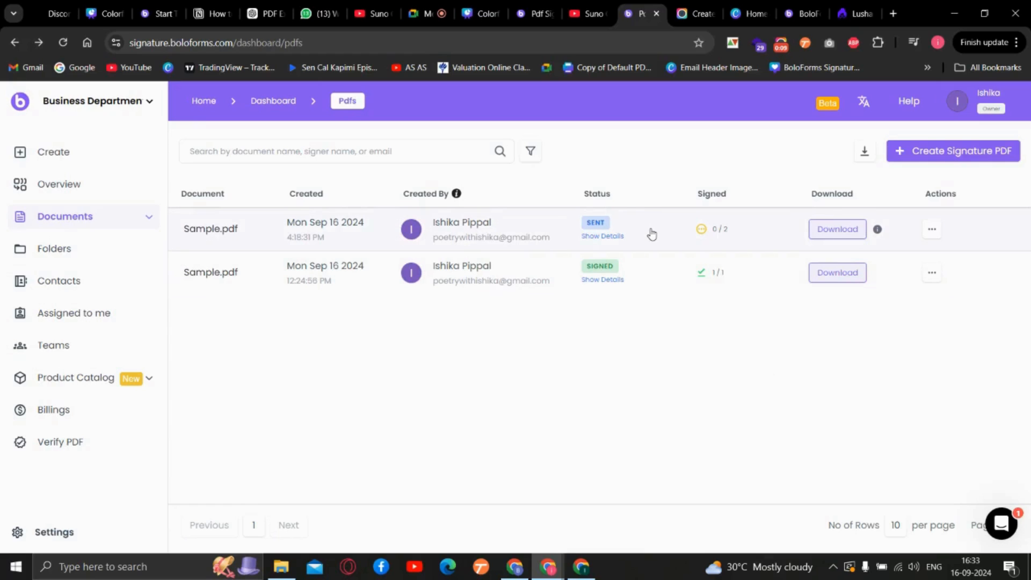
Step: Open the Actions menu on the sent Sample.pdf row
left_click(932, 229)
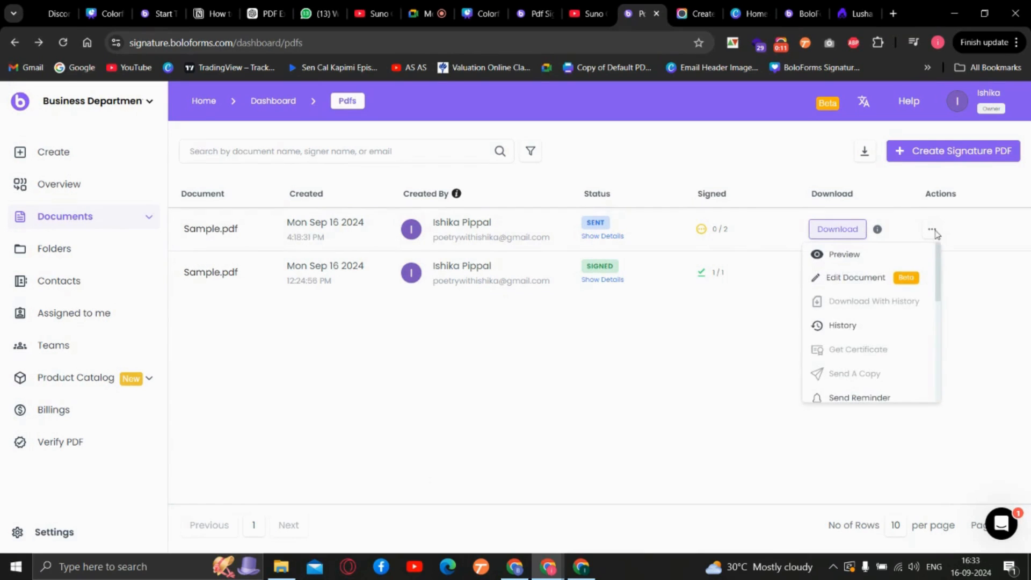
mouse_move(855, 277)
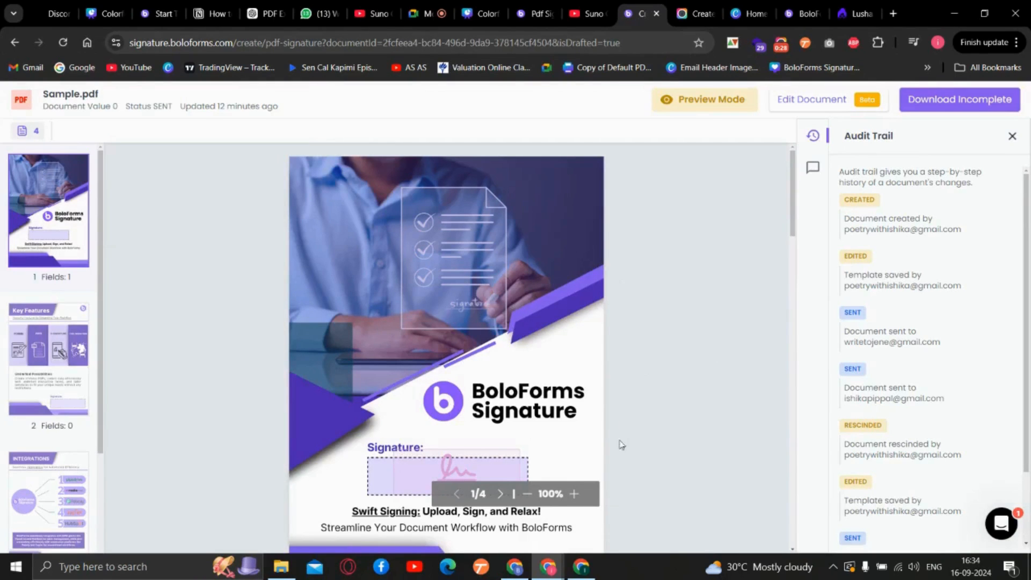
mouse_move(811, 98)
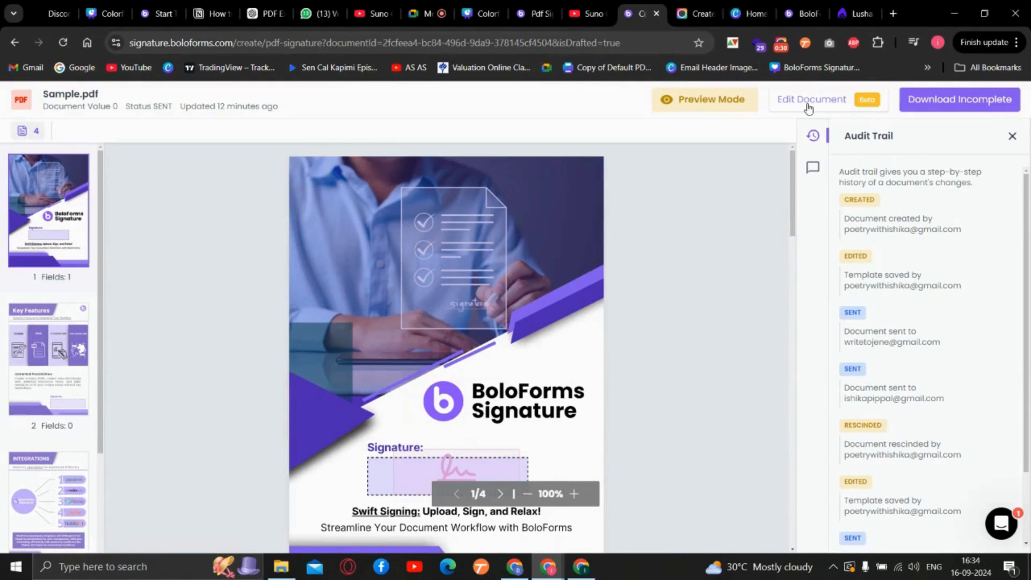
Step: Choose Edit Document on Sample.pdf and confirm reopening it as a draft
left_click(811, 100)
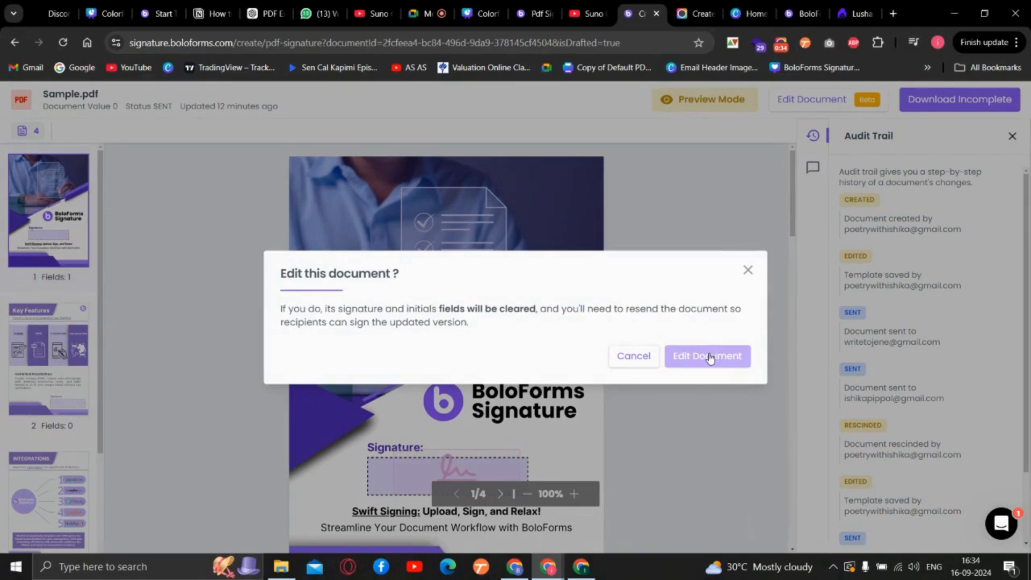
left_click(707, 356)
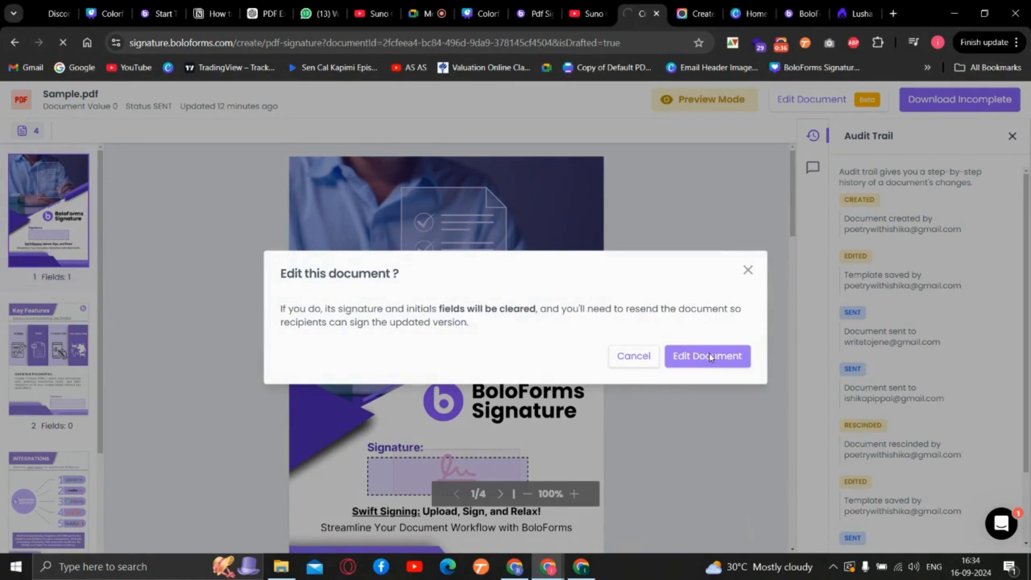
left_click(706, 356)
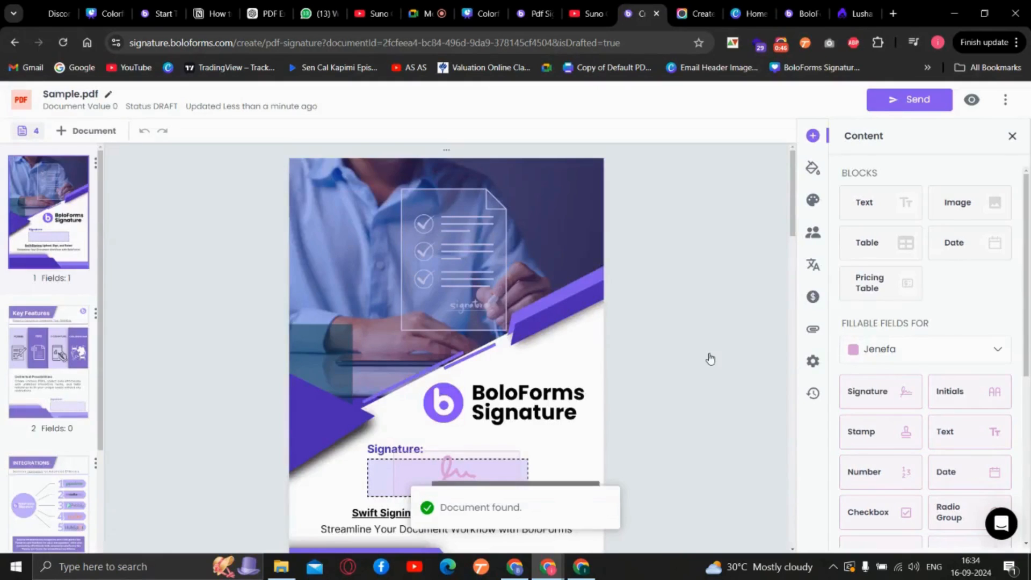
Step: Resend the edited Sample.pdf to its signers via email
scroll("down", 3)
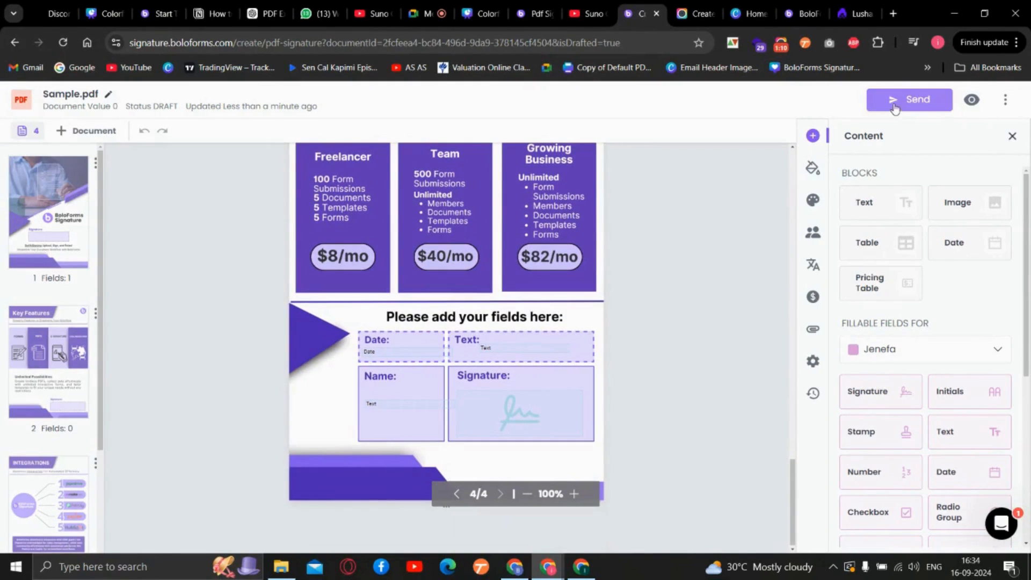
left_click(914, 100)
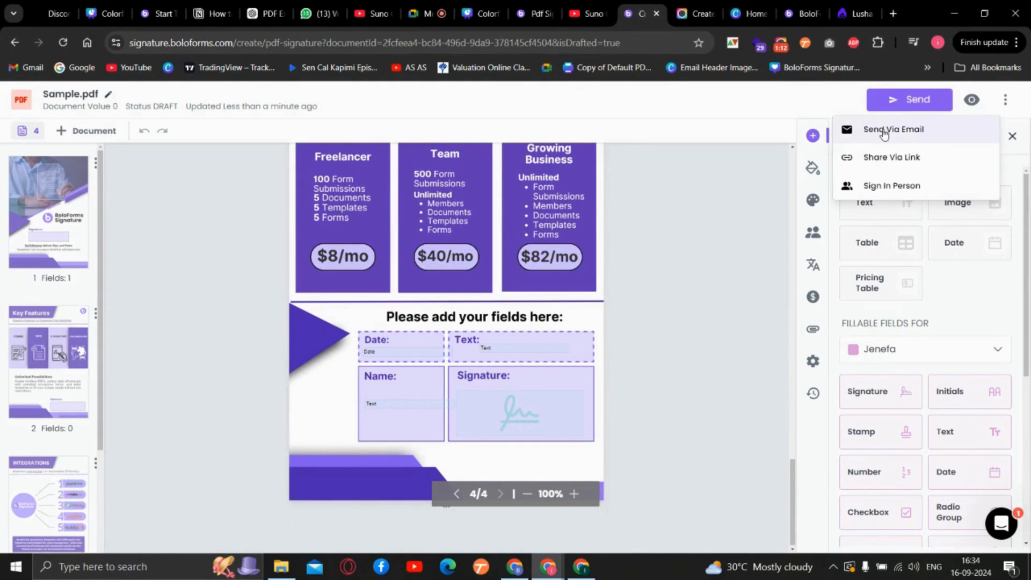
left_click(894, 129)
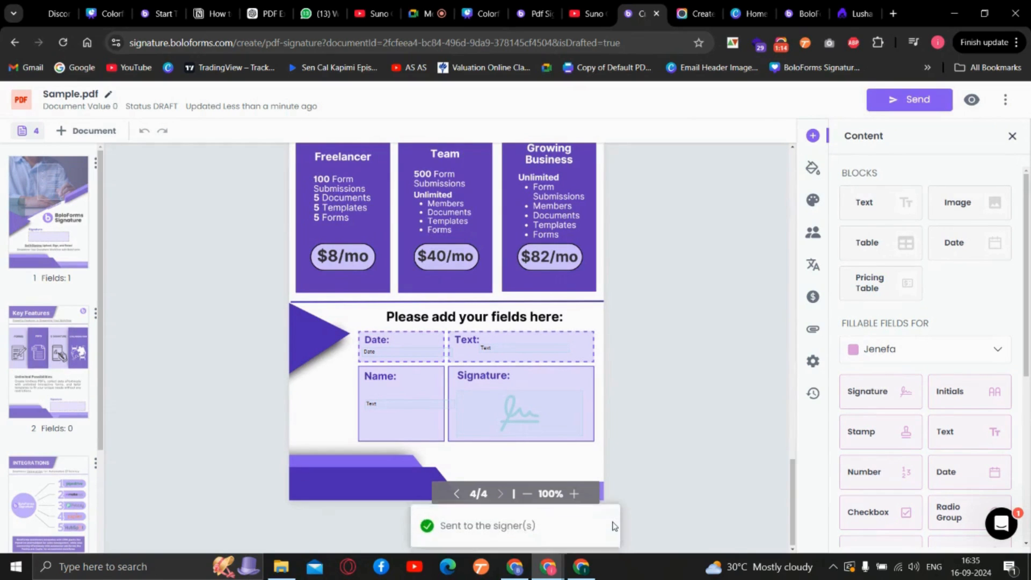